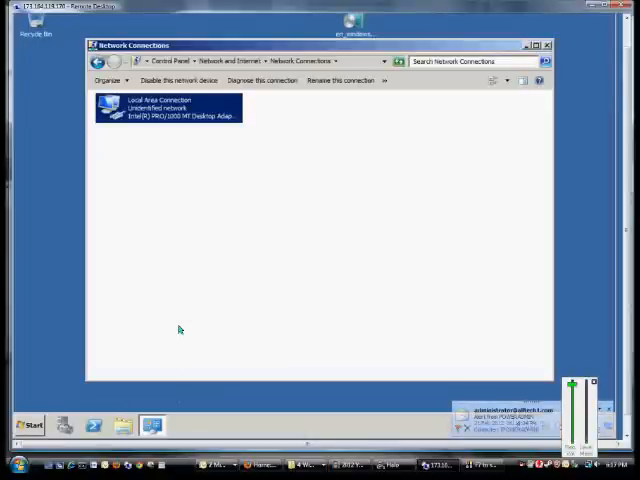
mouse_move(168, 182)
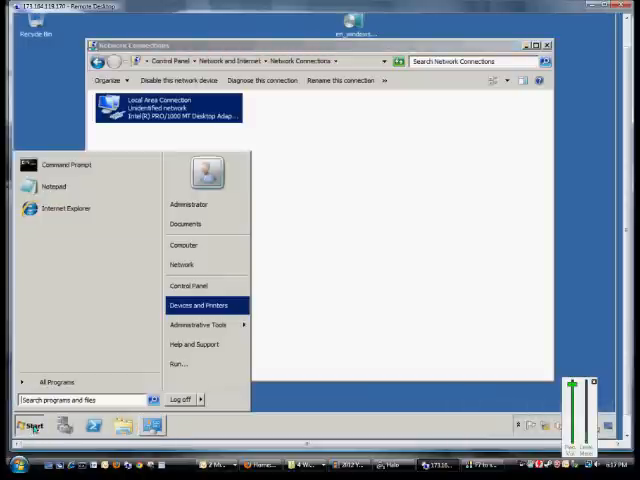
Step: Reach the IPv4 (TCP/IPv4) settings of Local Area Connection and begin the preferred DNS server with 192
right_click(180, 264)
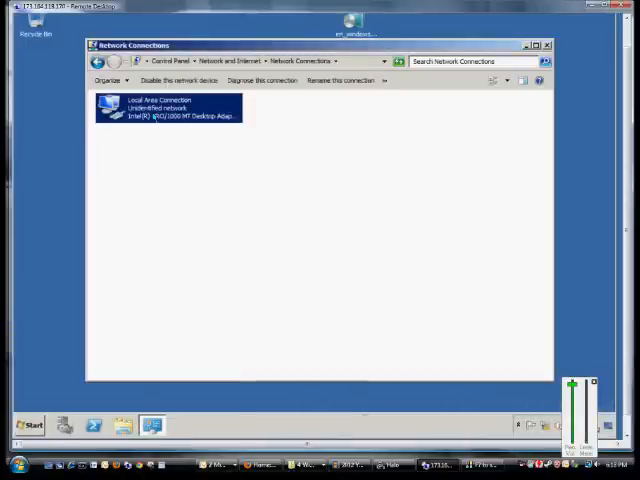
double_click(168, 108)
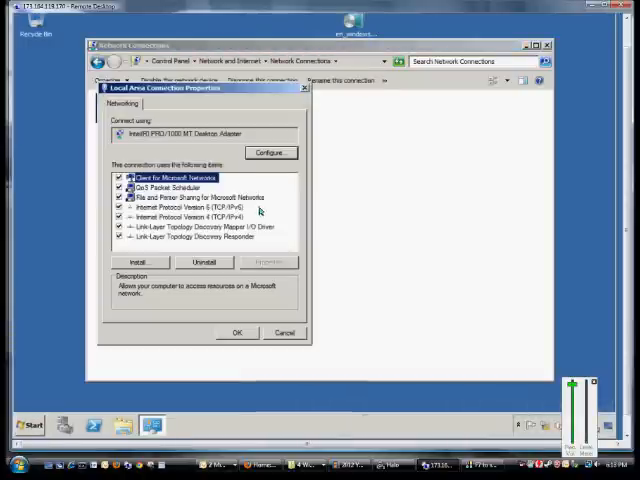
double_click(190, 216)
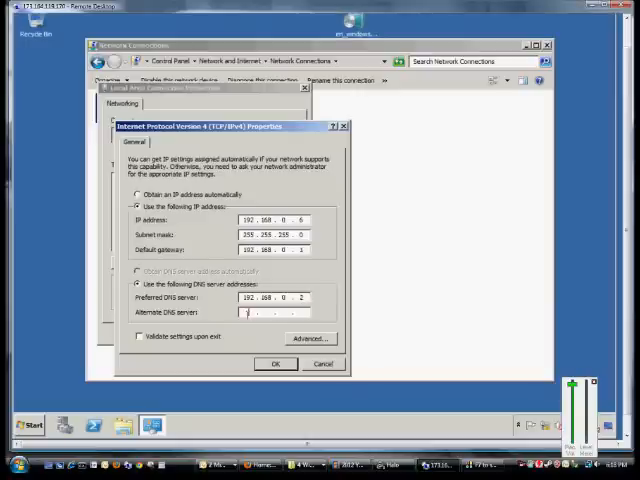
type("192 . . .")
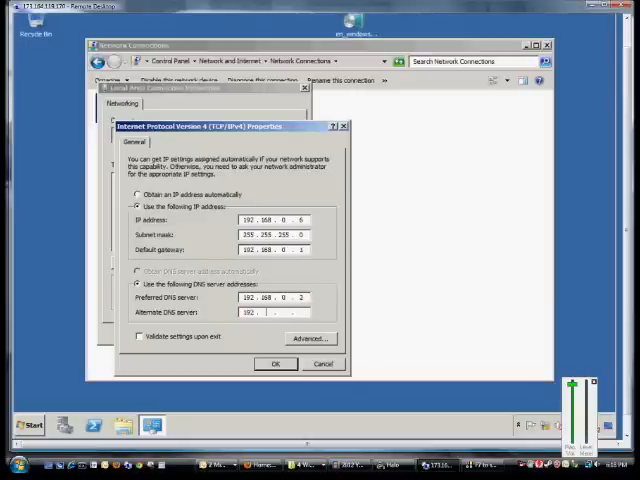